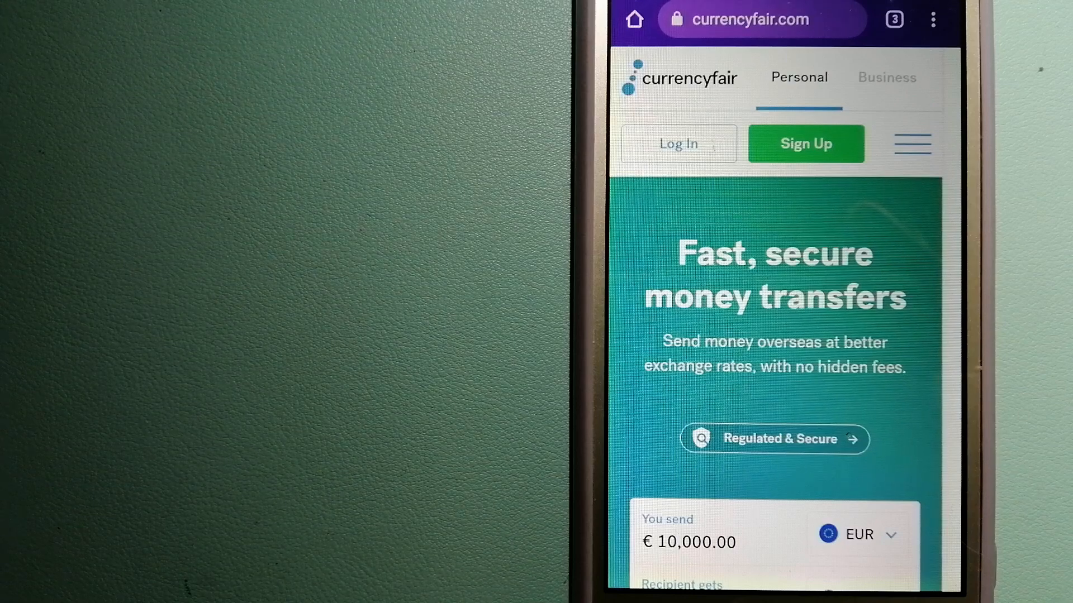
View the TransferGo homepage, then show all three open tabs: Wise, CurrencyFair and TransferGo
{"action": "left_click", "coordinate": [894, 19]}
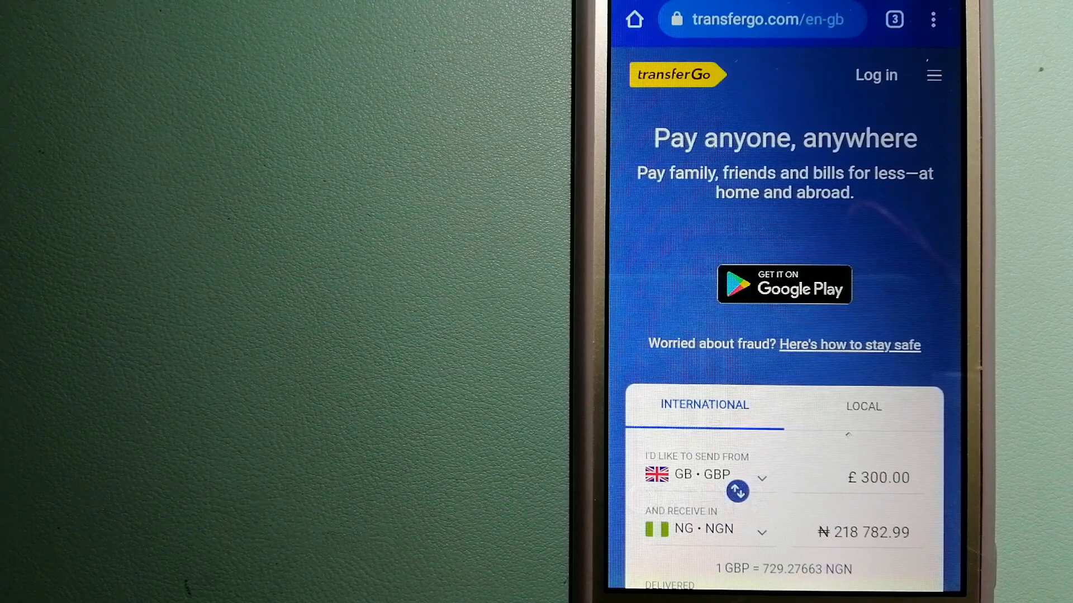
{"action": "left_click", "coordinate": [893, 19]}
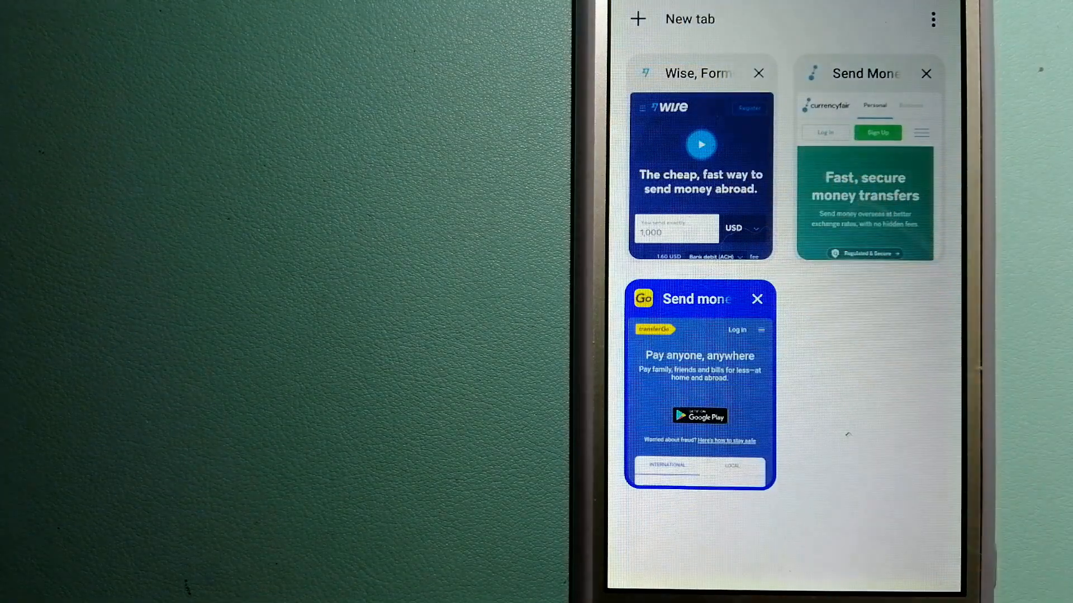